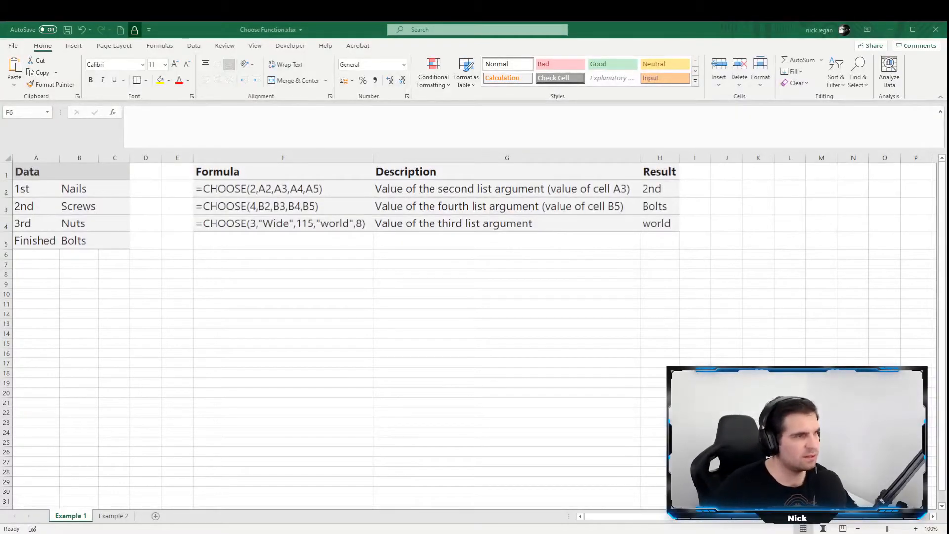
Point out the item list Nails through Bolts and the value Finished in A5
left_click(283, 253)
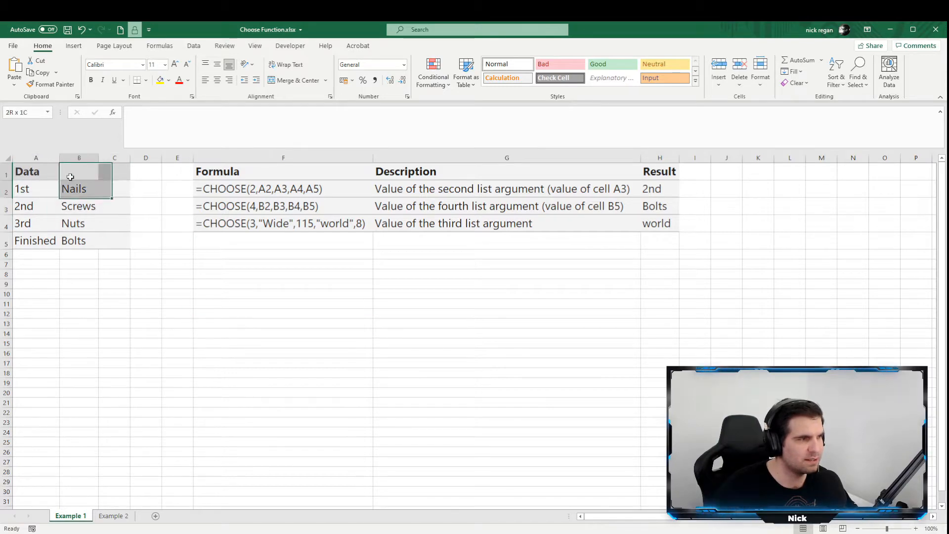
left_click(76, 285)
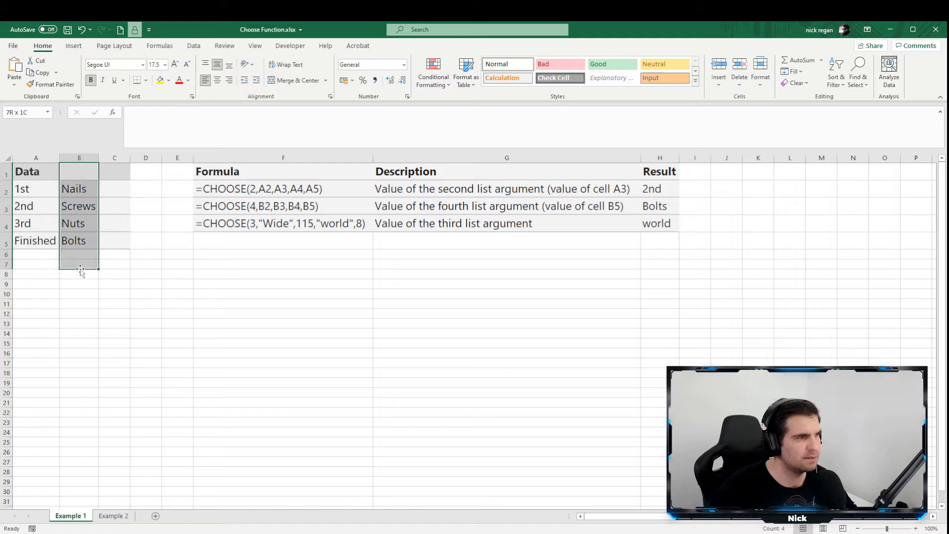
left_click(35, 240)
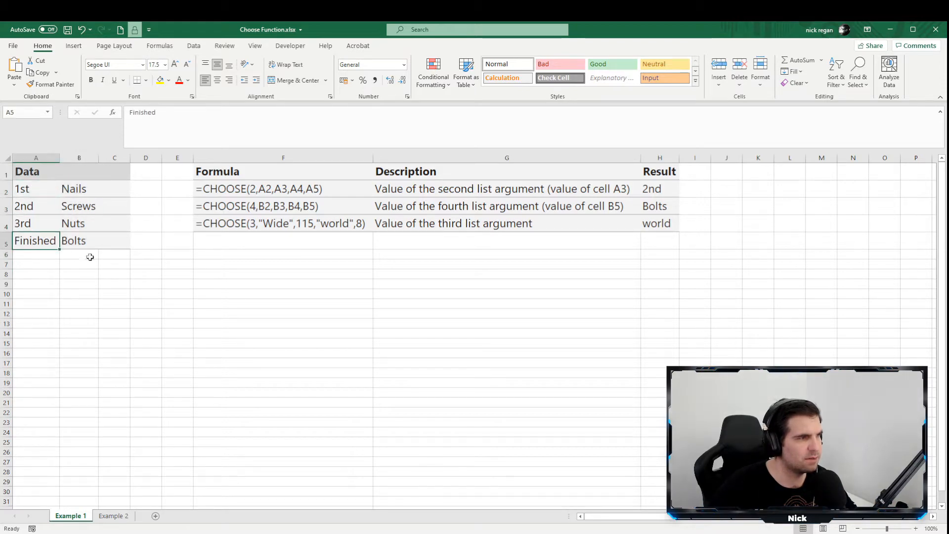
left_click(145, 284)
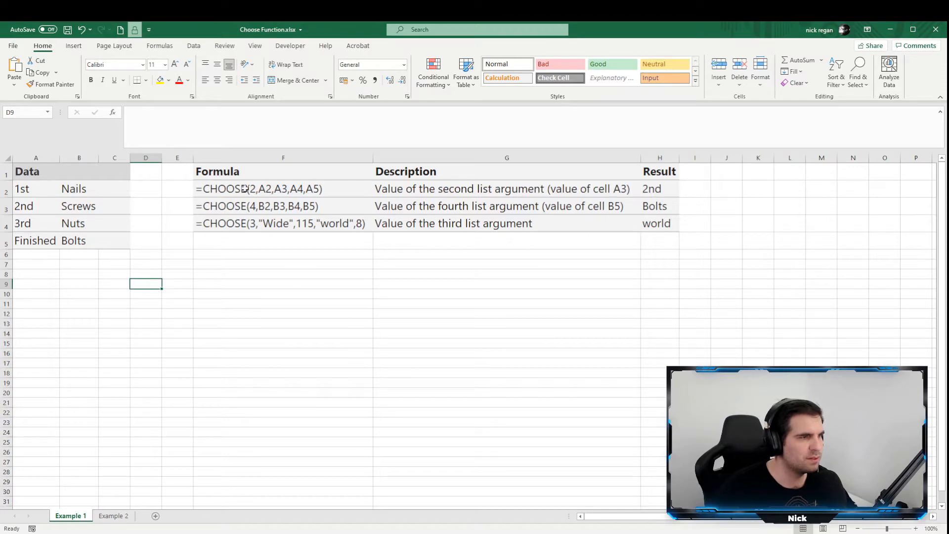
mouse_move(265, 194)
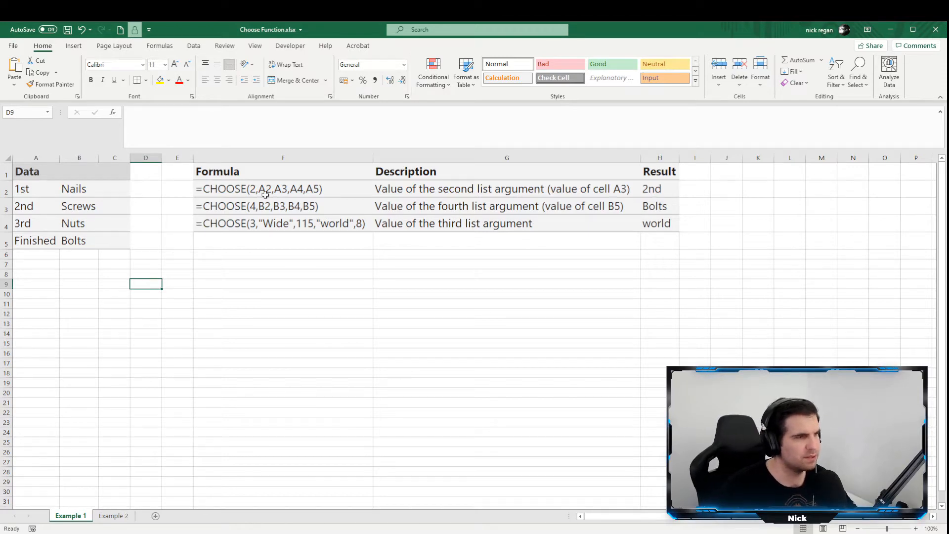
Inspect the first CHOOSE formula in F2 and its index cell A3 holding 2nd
left_click(283, 223)
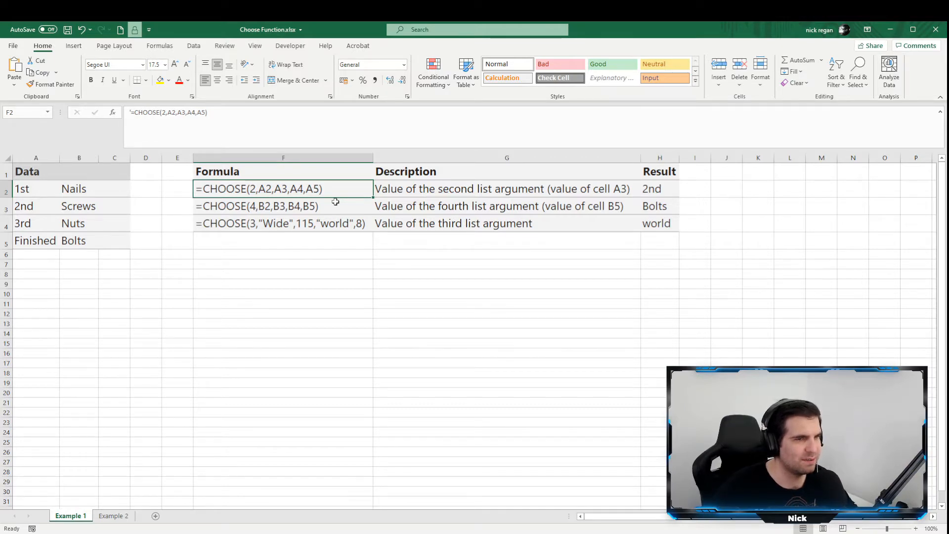
mouse_move(38, 207)
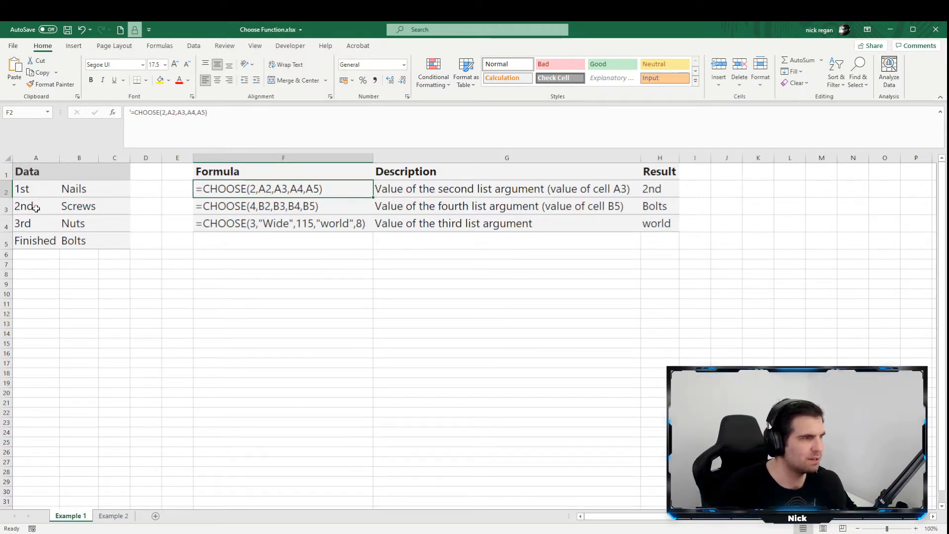
left_click(35, 205)
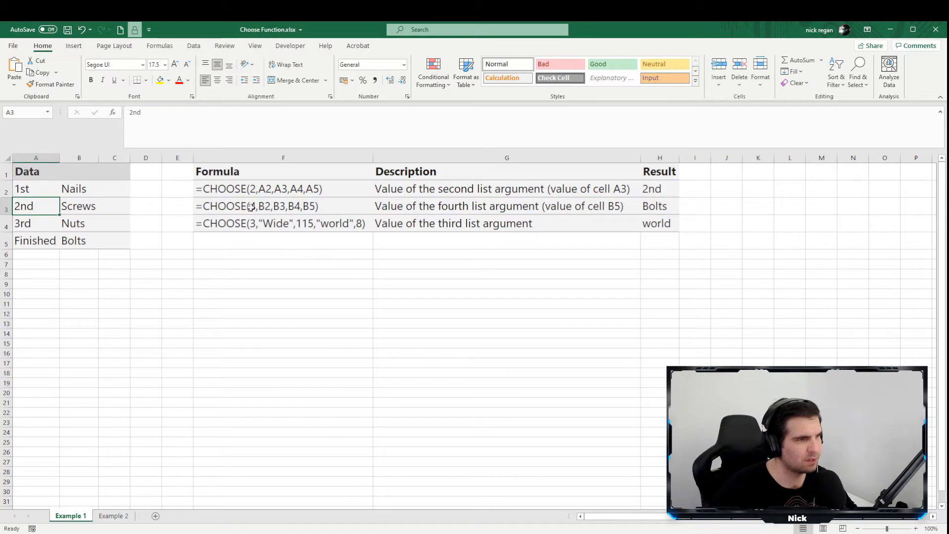
left_click(282, 189)
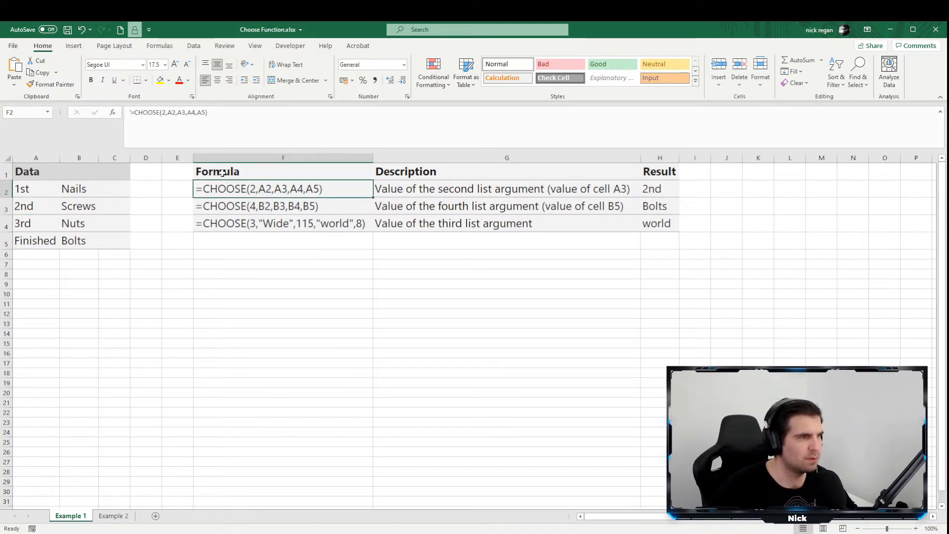
double_click(283, 188)
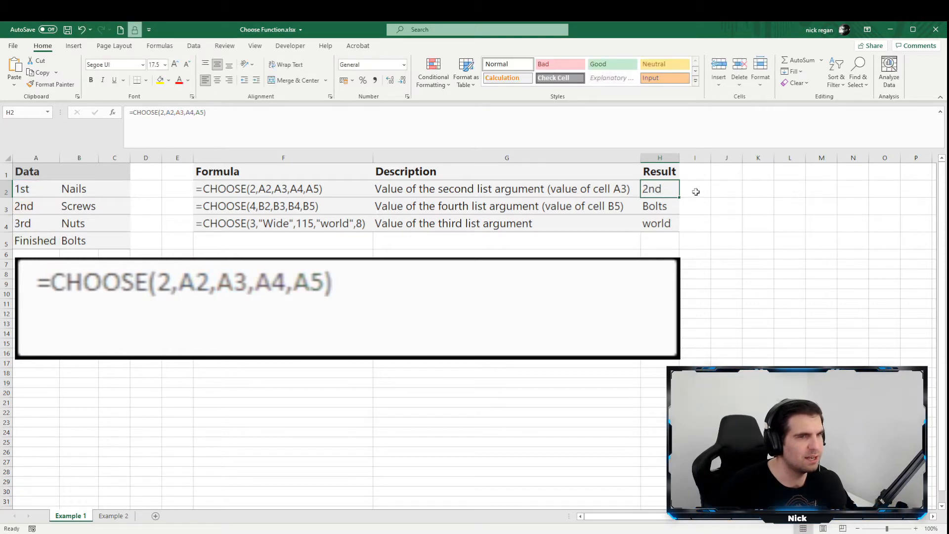
mouse_move(647, 217)
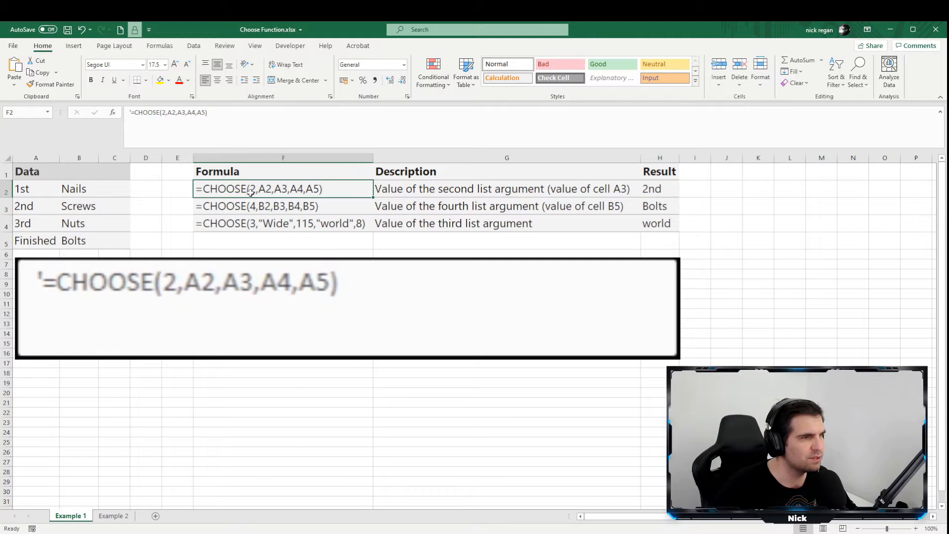
mouse_move(44, 218)
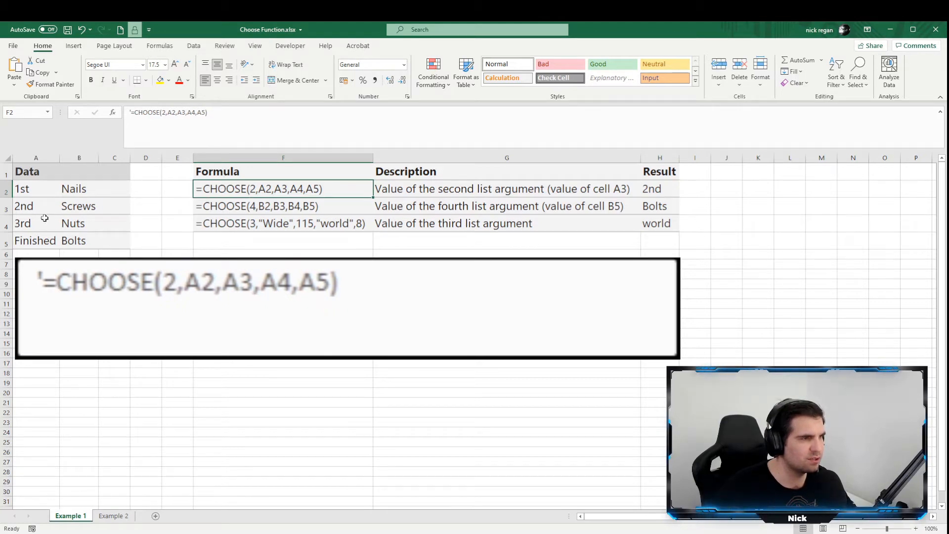
mouse_move(327, 200)
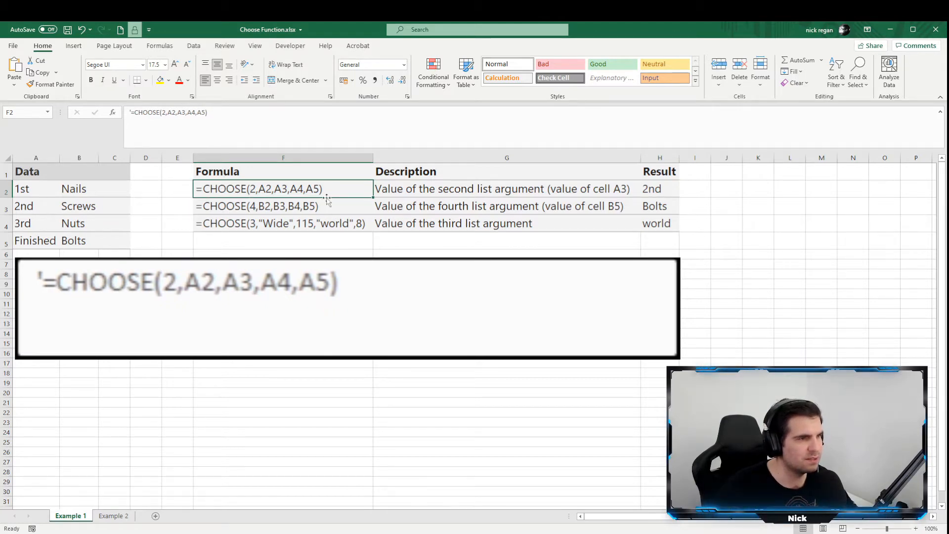
Inspect the second CHOOSE formula in F3, which returns Bolts from cell B5
left_click(282, 205)
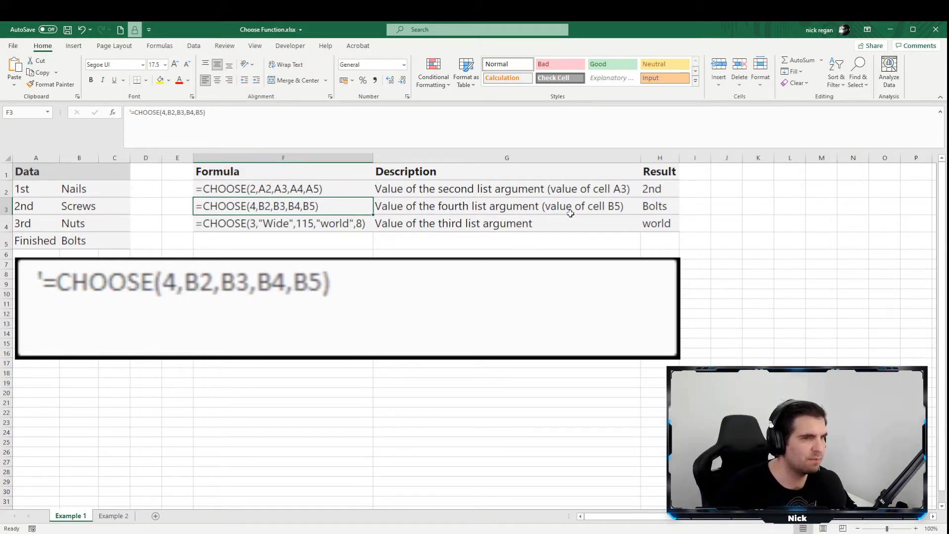
left_click(78, 241)
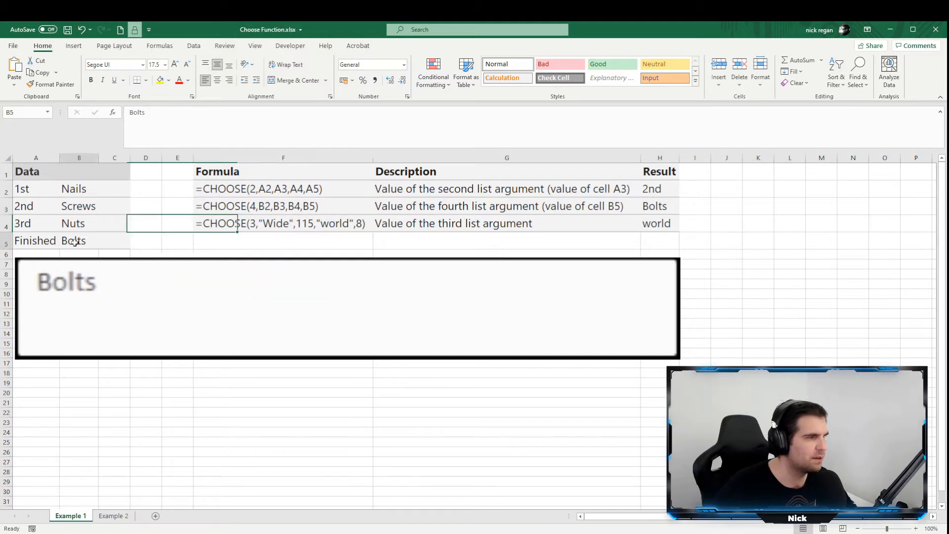
left_click(282, 206)
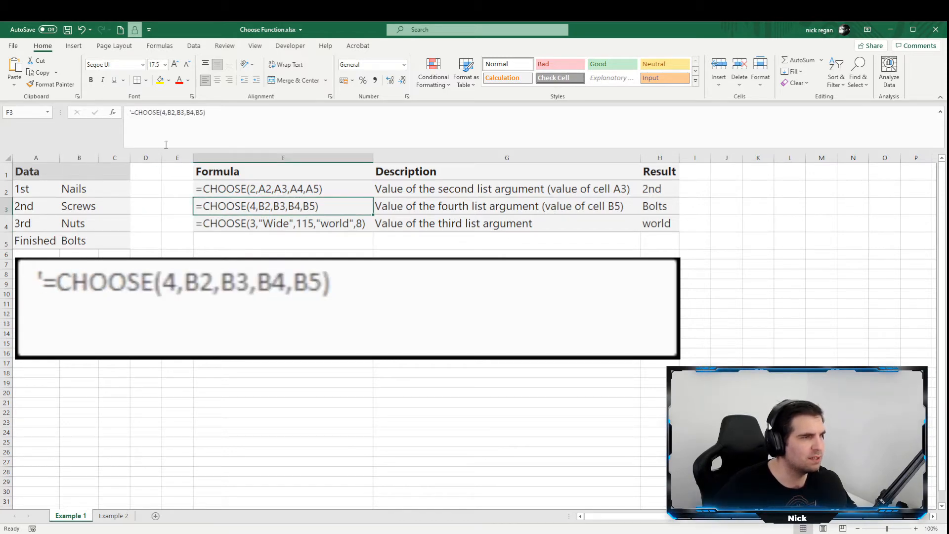
double_click(283, 206)
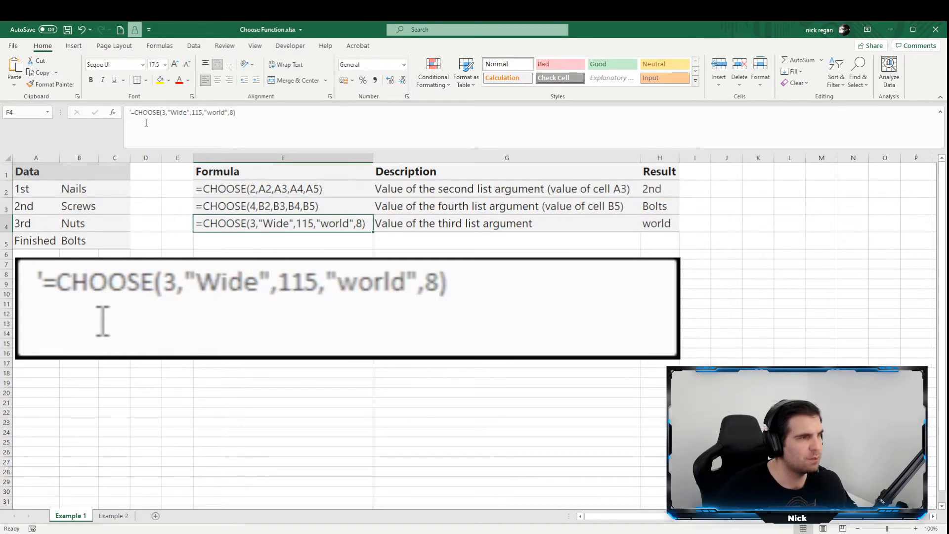
Inspect the third formula's result 'world' and highlight its Wide text argument
left_click(658, 223)
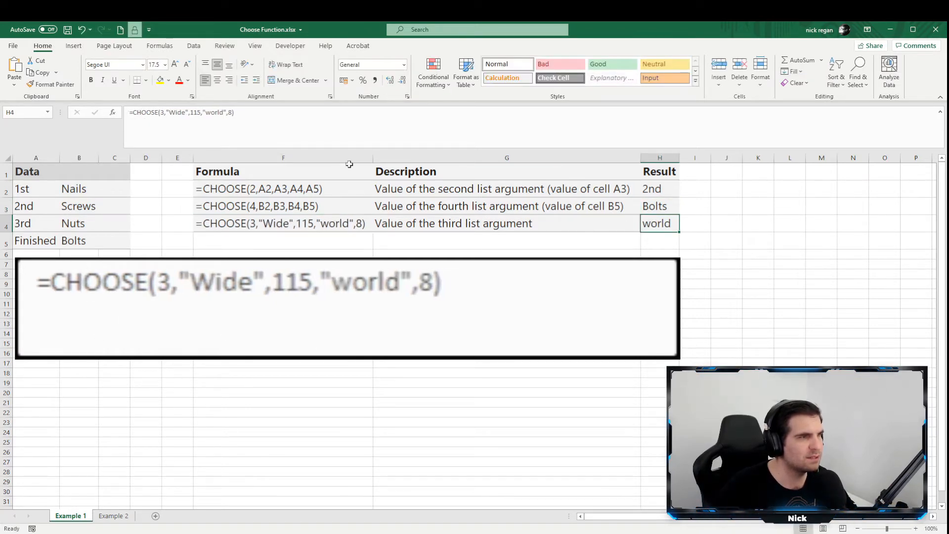
double_click(659, 223)
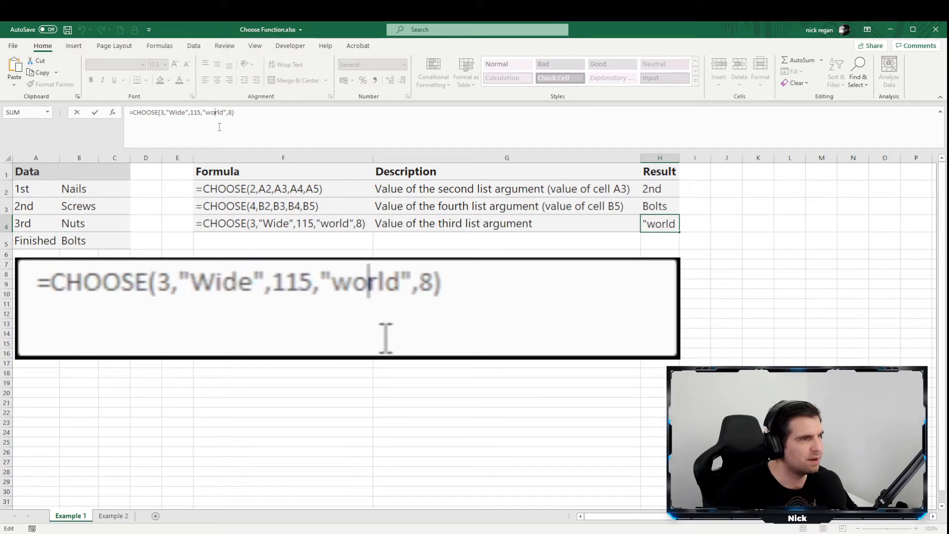
mouse_move(418, 333)
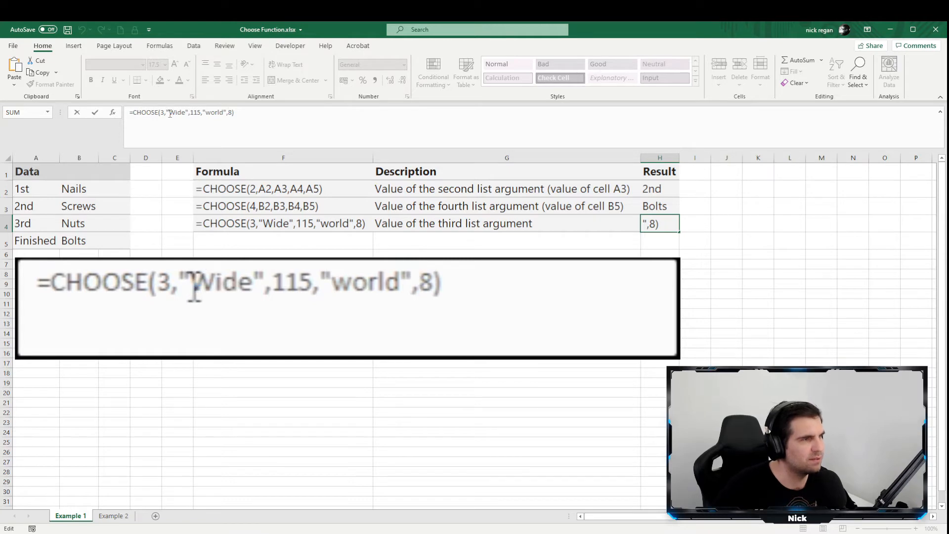
double_click(222, 282)
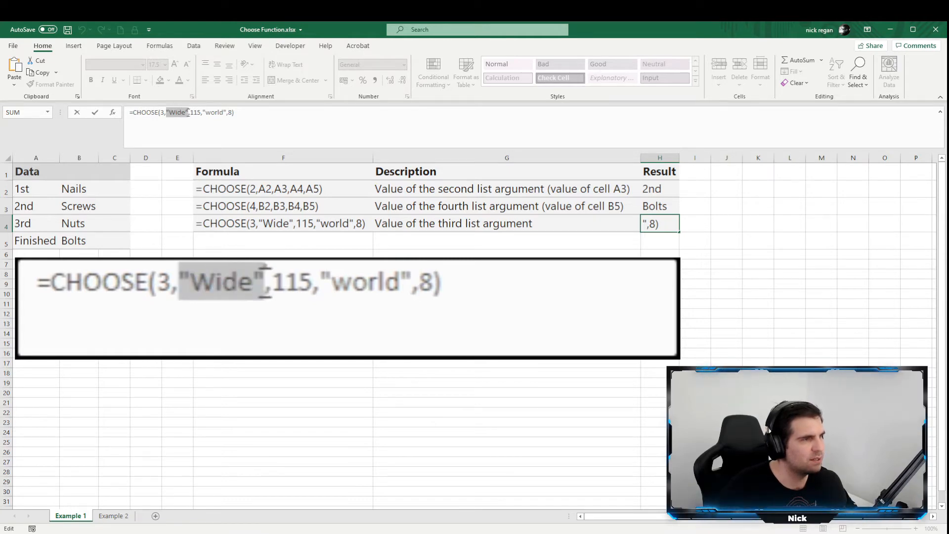
double_click(363, 282)
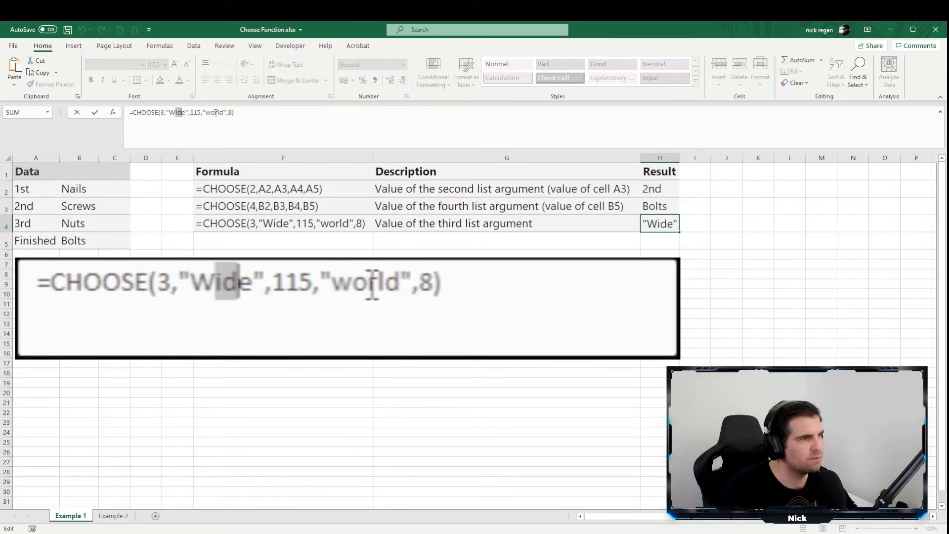
Clear the selection and switch to the Example 2 sheet
left_click(169, 282)
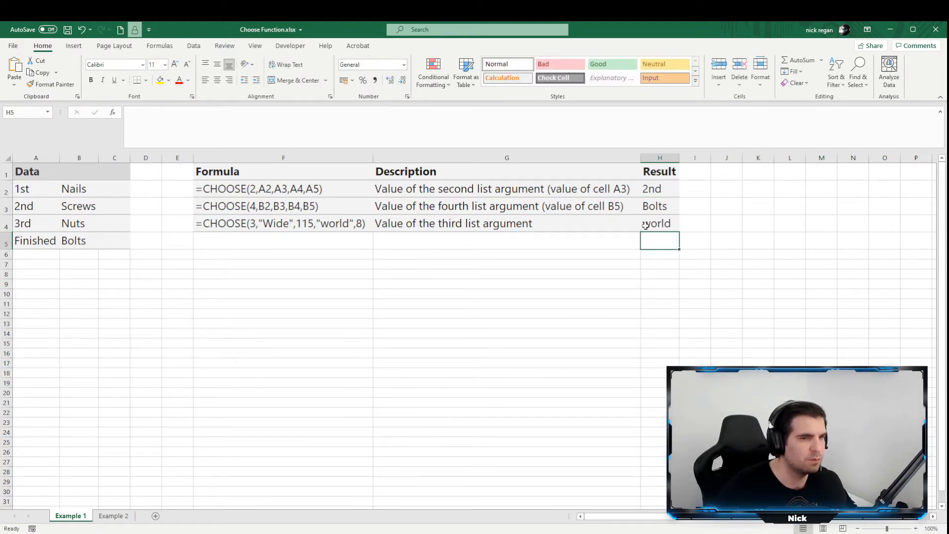
left_click(506, 263)
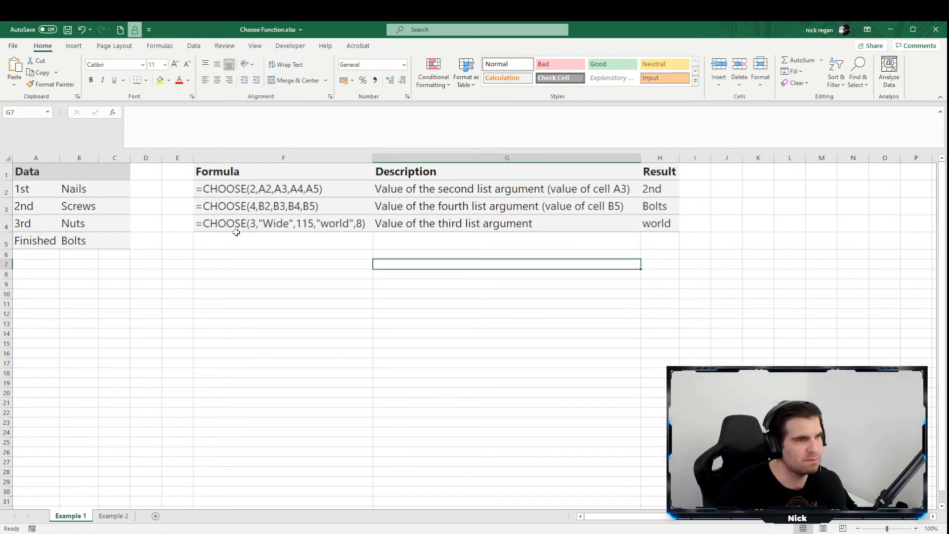
mouse_move(226, 231)
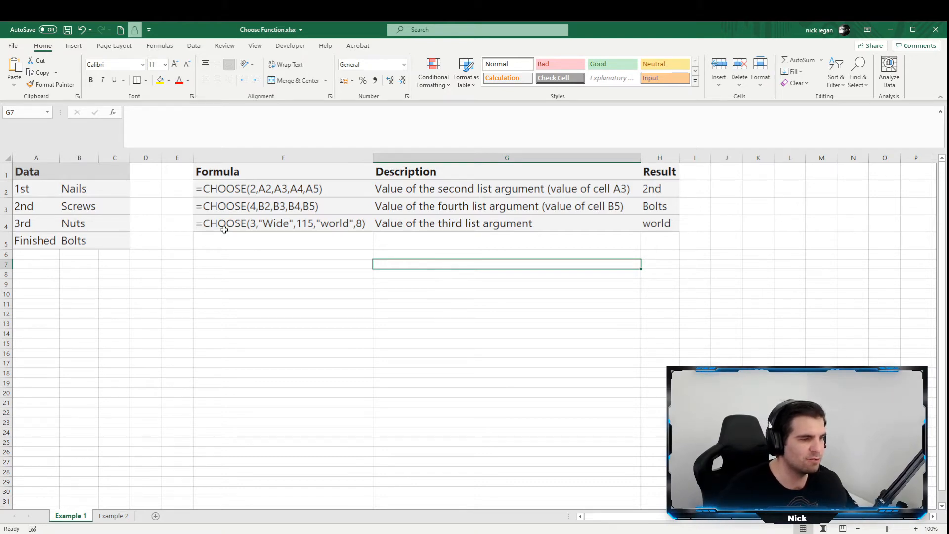
mouse_move(218, 257)
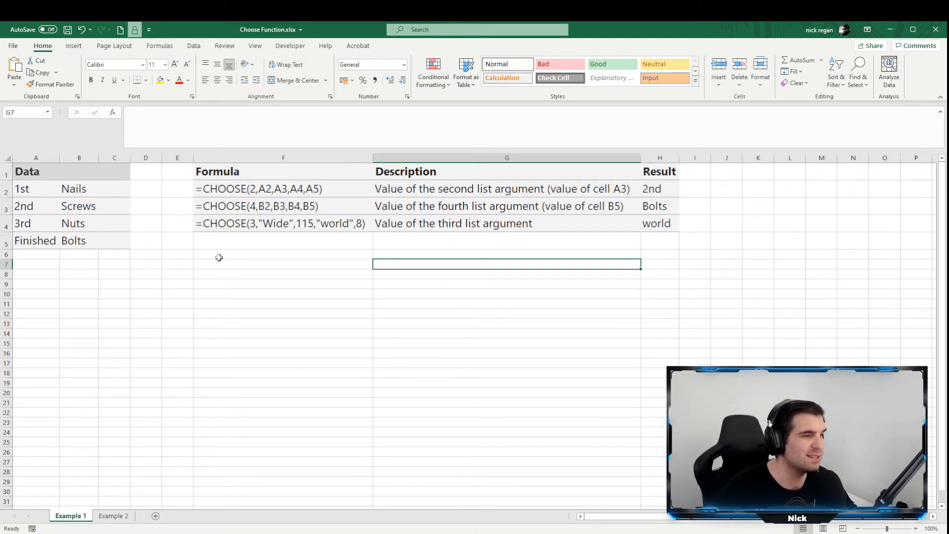
left_click(113, 515)
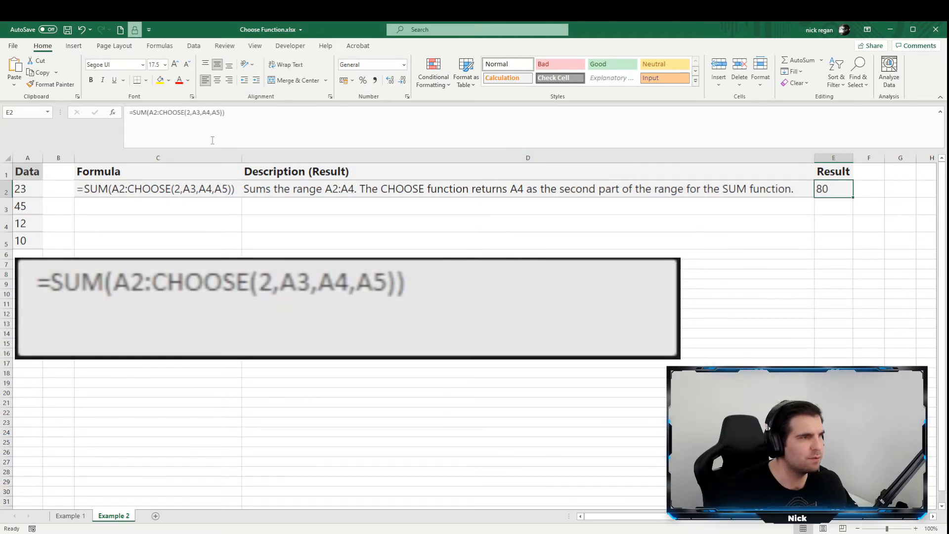
Open E2's SUM with CHOOSE formula, check the A2:A4 total, then select E2
double_click(184, 282)
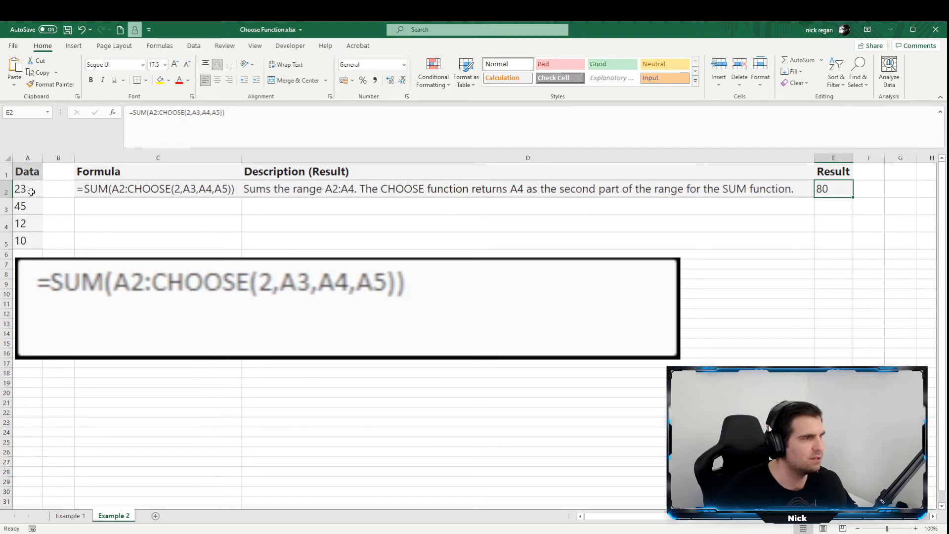
left_click_drag(27, 188, 26, 223)
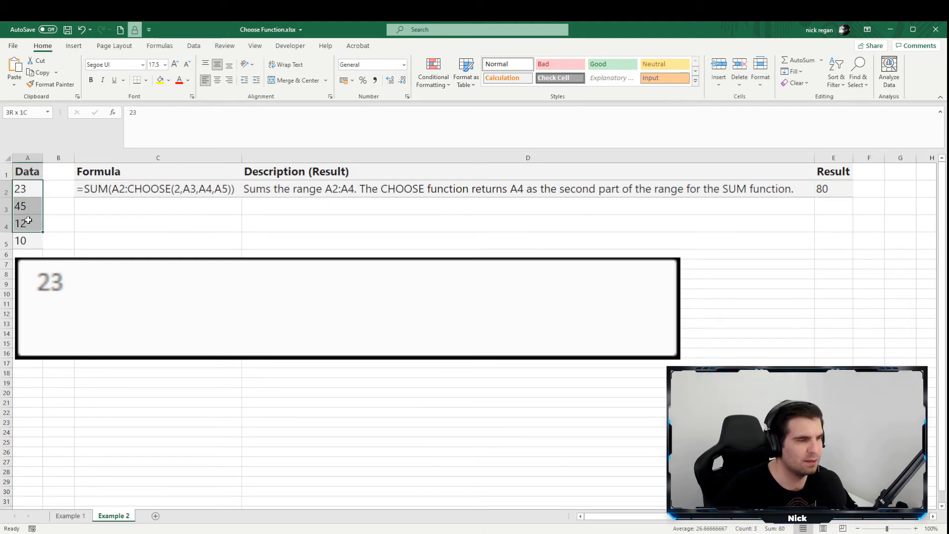
left_click(27, 189)
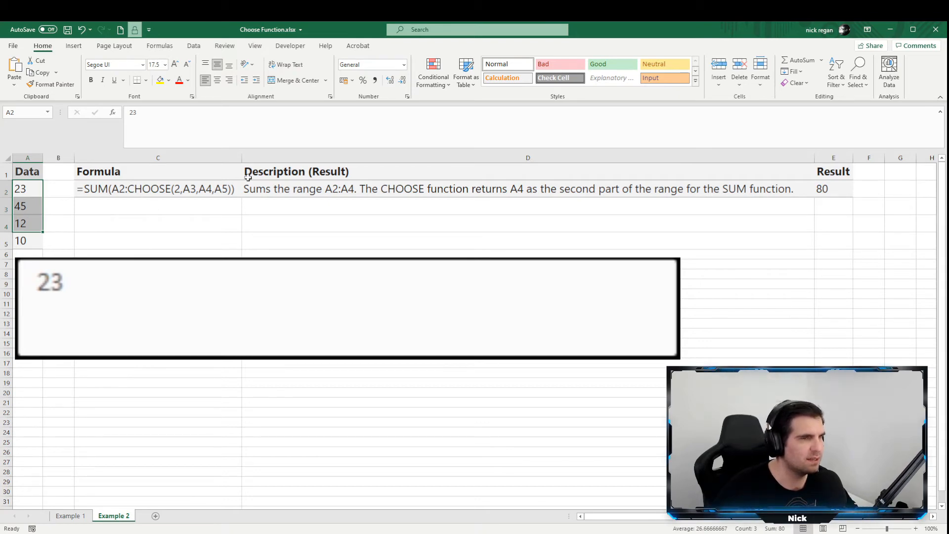
left_click(833, 188)
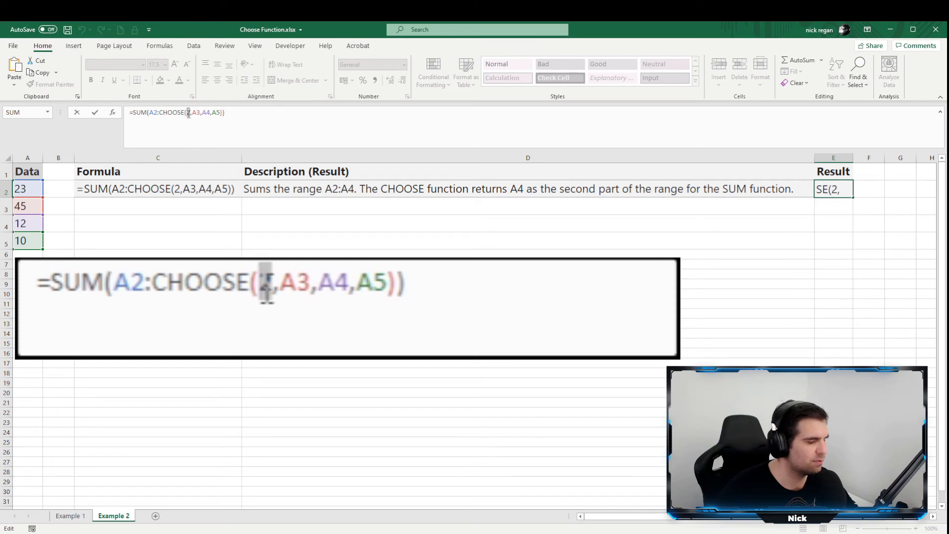
type("3")
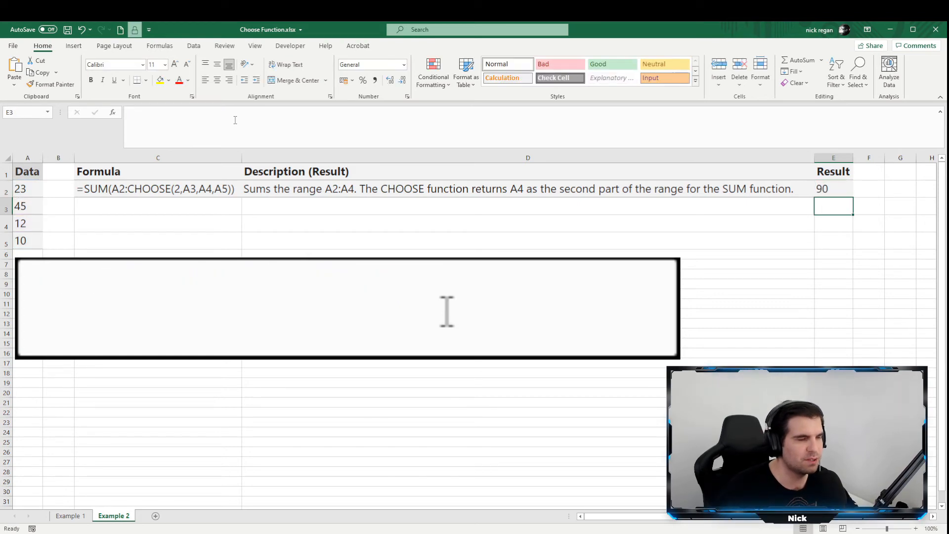
left_click_drag(27, 189, 27, 240)
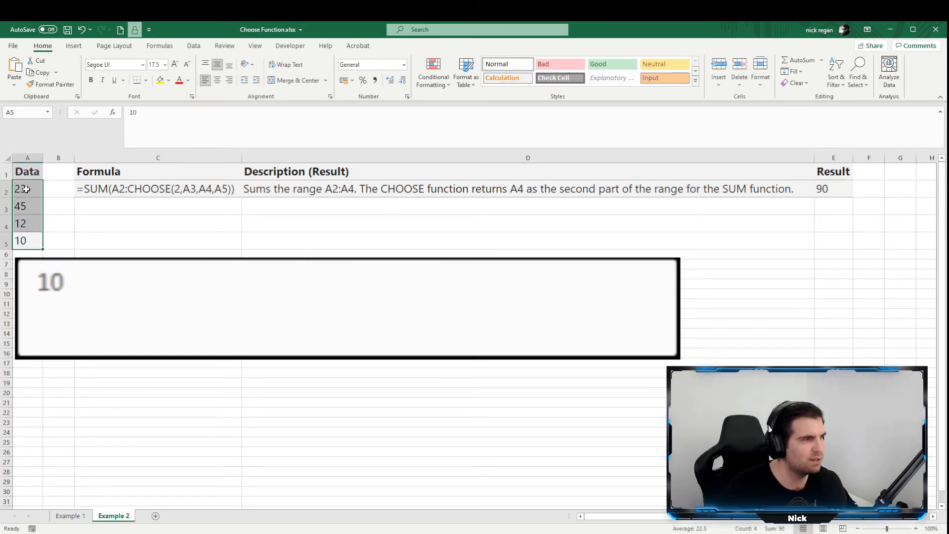
left_click(157, 223)
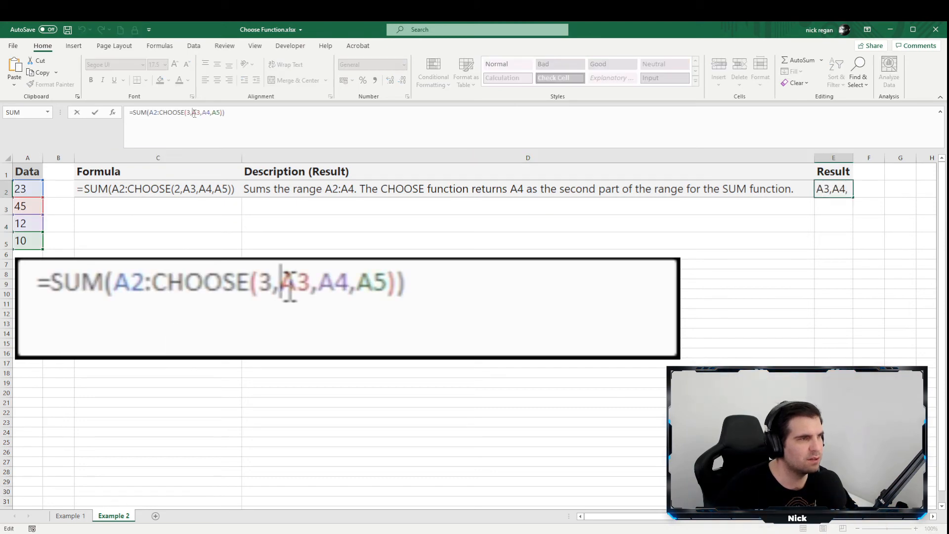
type("2")
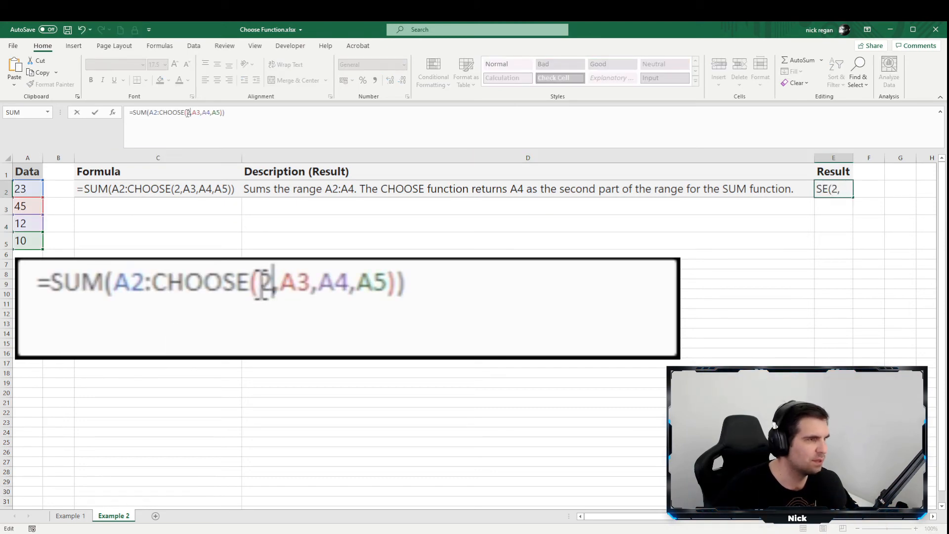
key("Enter")
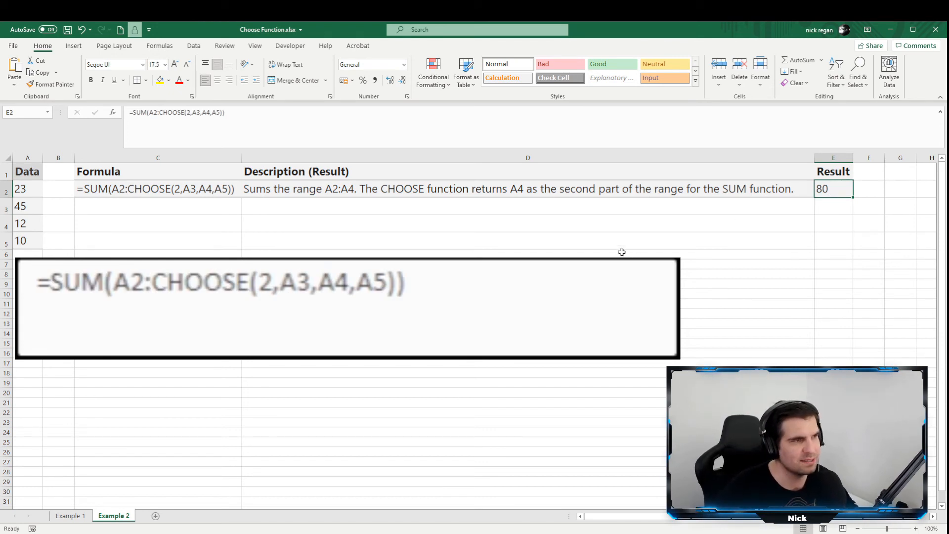
mouse_move(628, 250)
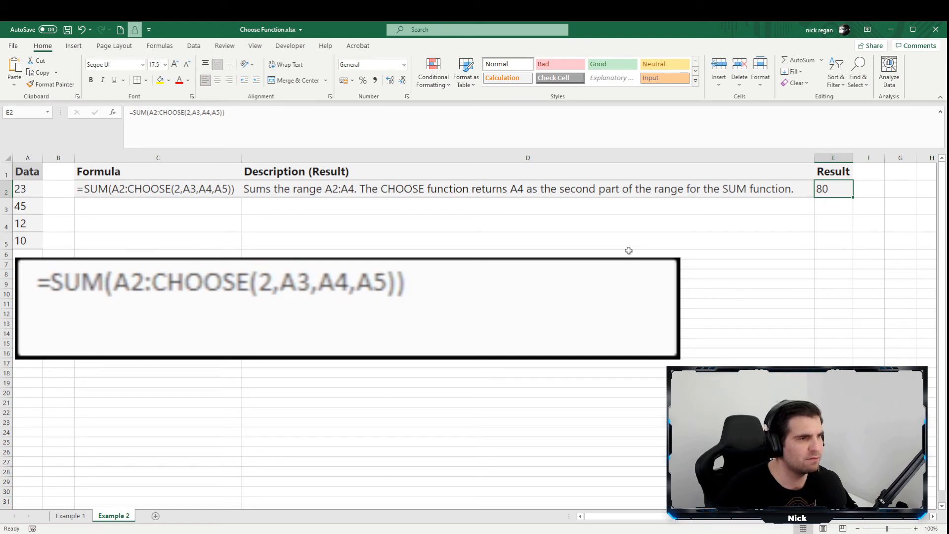